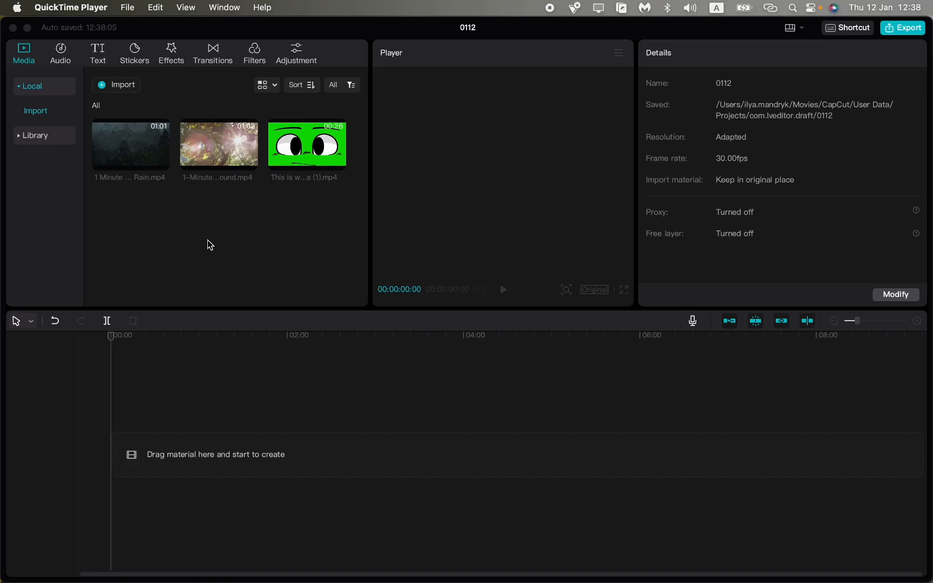
{"action": "mouse_move", "coordinate": [125, 141]}
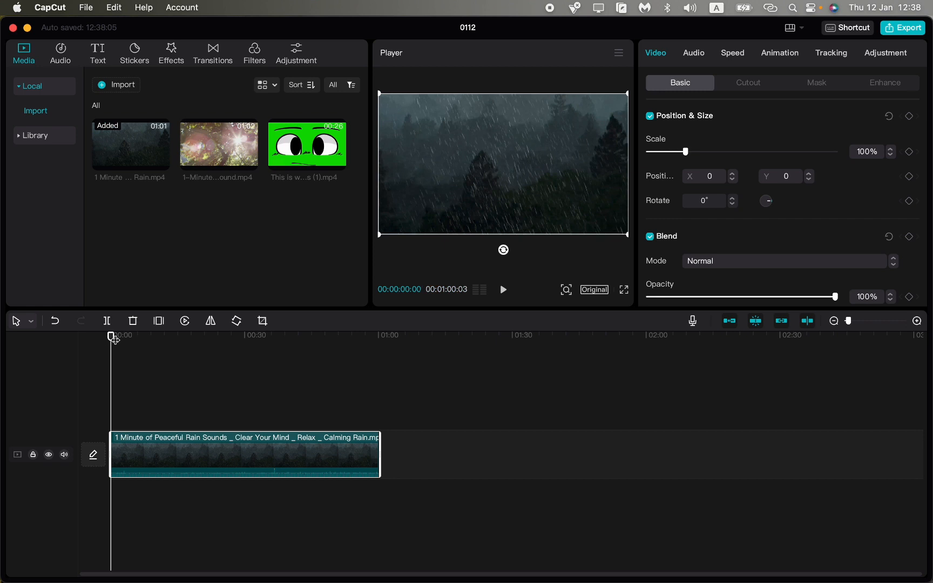
Deselect the rain clip after placing it on the main track.
{"action": "left_click", "coordinate": [63, 454]}
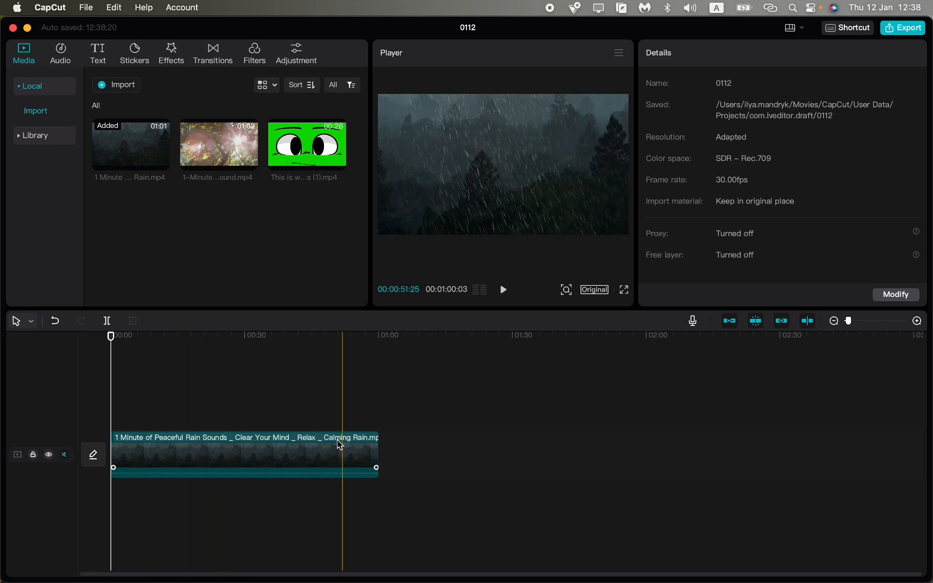
Preview the rain clip from its start for a couple of seconds, then pause.
{"action": "left_click", "coordinate": [118, 335]}
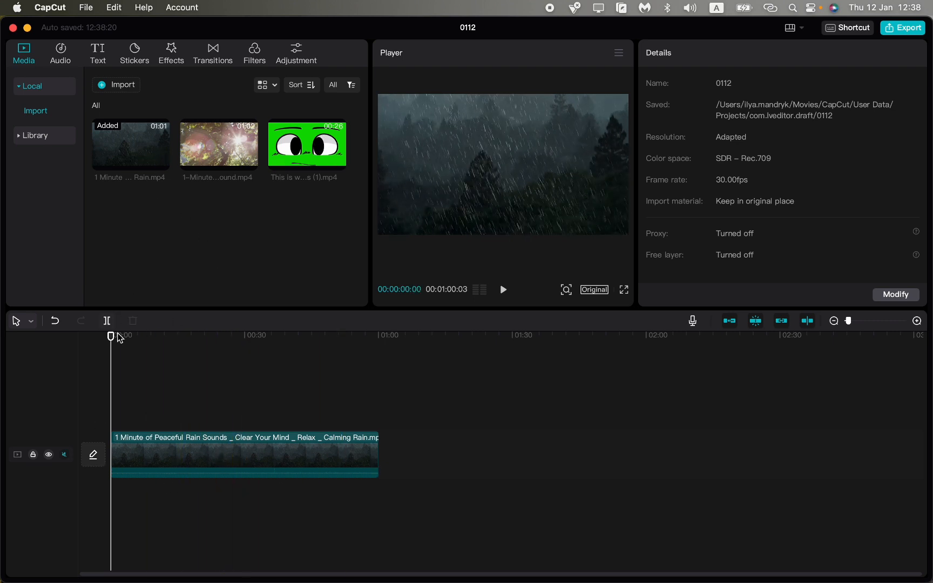
{"action": "left_click", "coordinate": [503, 289]}
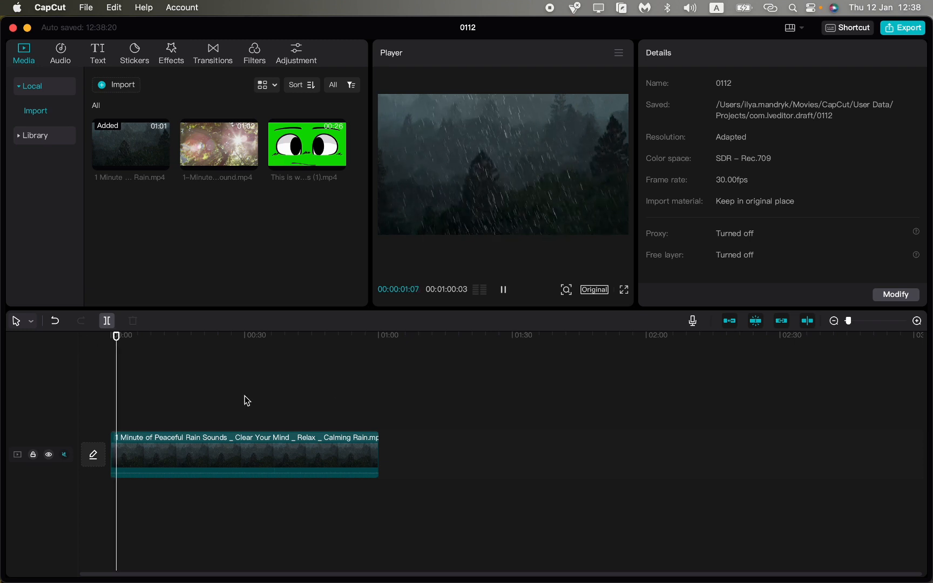
{"action": "left_click", "coordinate": [503, 289]}
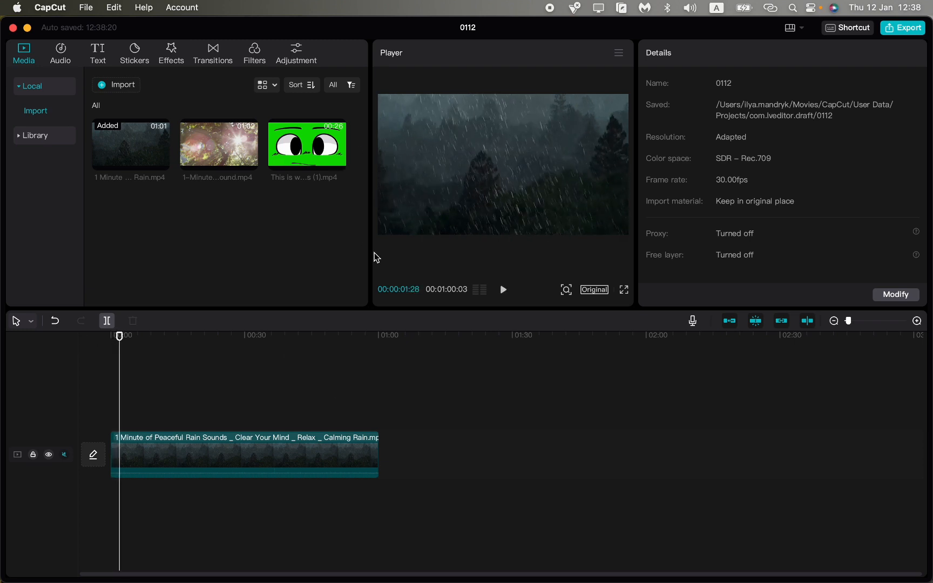
{"action": "mouse_move", "coordinate": [314, 152]}
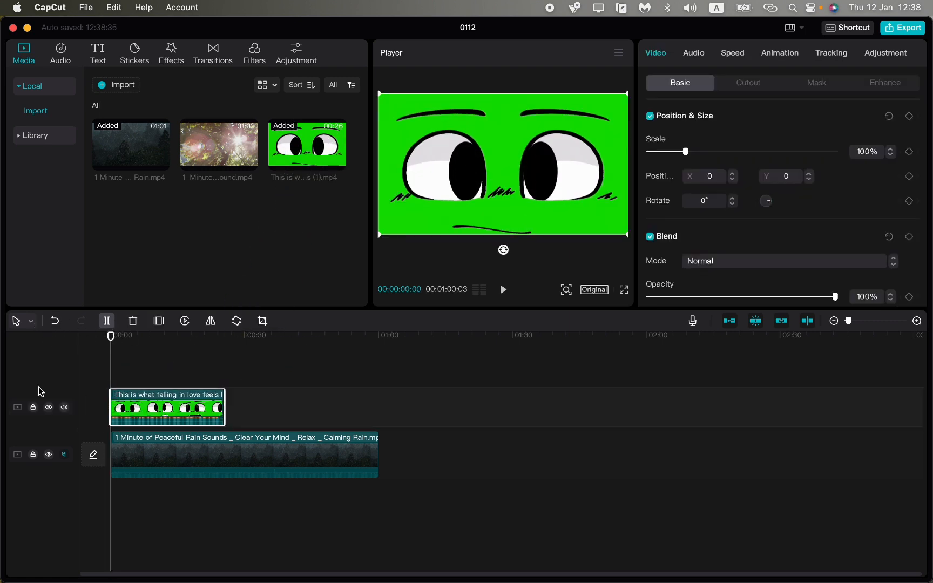
Mute the eyes track's audio and leave playback paused with nothing selected.
{"action": "left_click", "coordinate": [122, 352]}
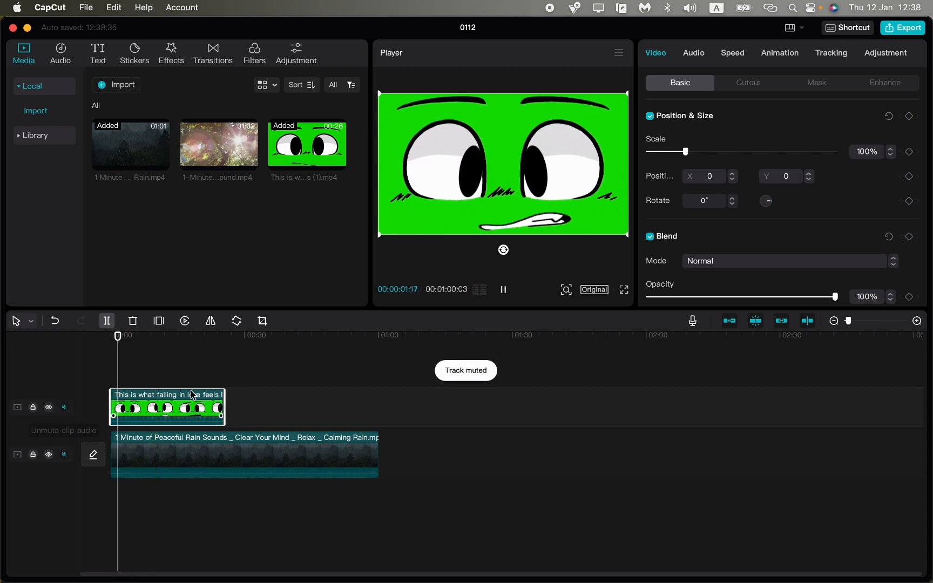
{"action": "left_click", "coordinate": [503, 289]}
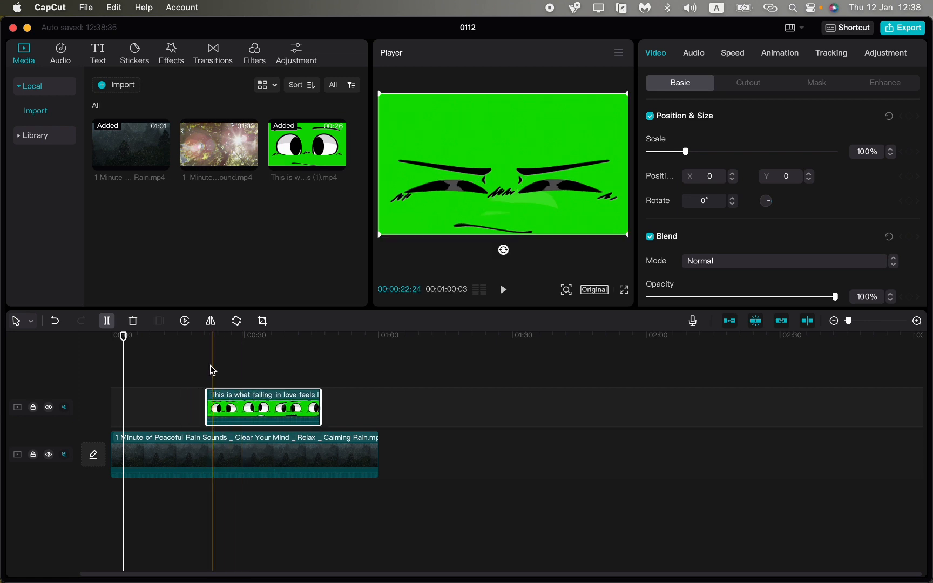
{"action": "left_click", "coordinate": [503, 289]}
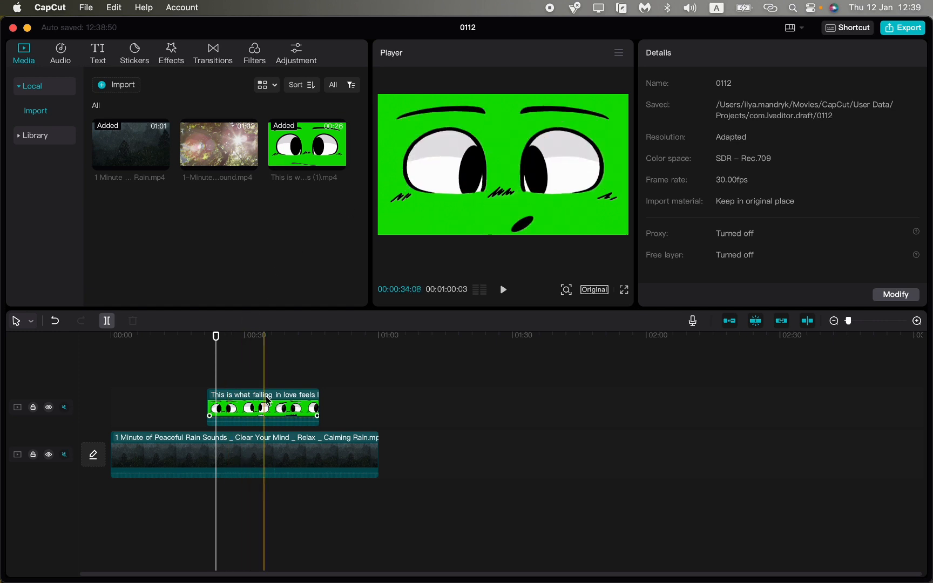
Select the cartoon eyes clip and show its Cutout settings.
{"action": "left_click", "coordinate": [261, 407]}
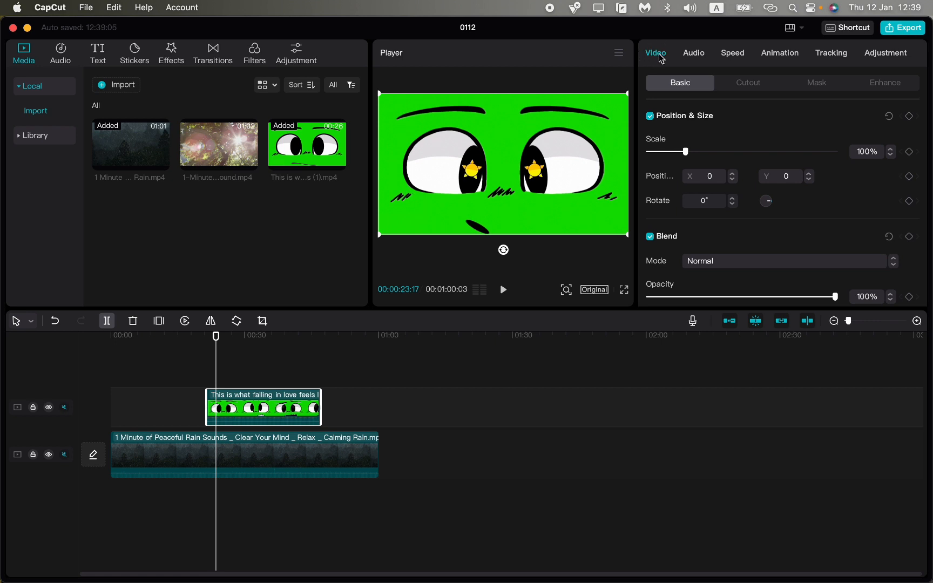
{"action": "left_click", "coordinate": [748, 83]}
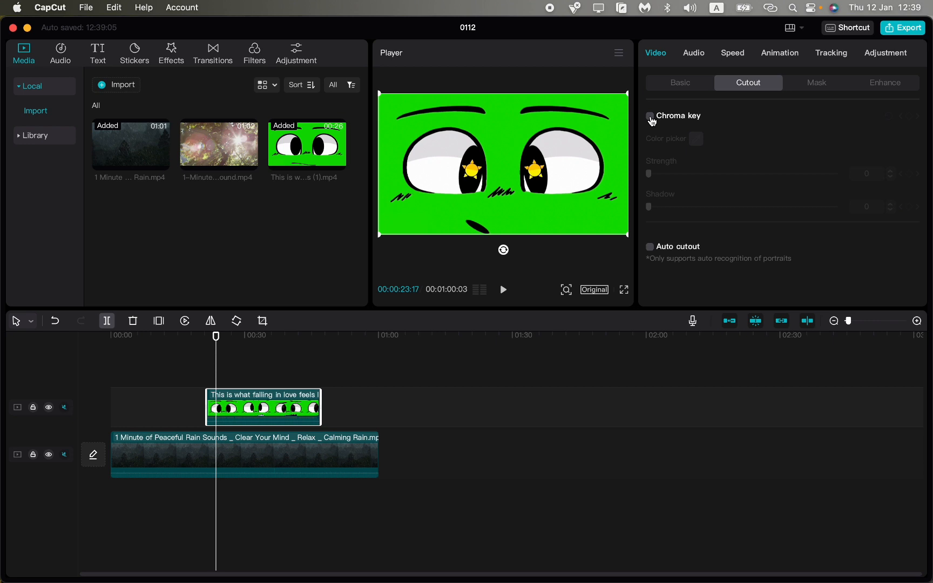
Switch on Chroma key for the eyes clip and expand its options.
{"action": "left_click", "coordinate": [650, 115]}
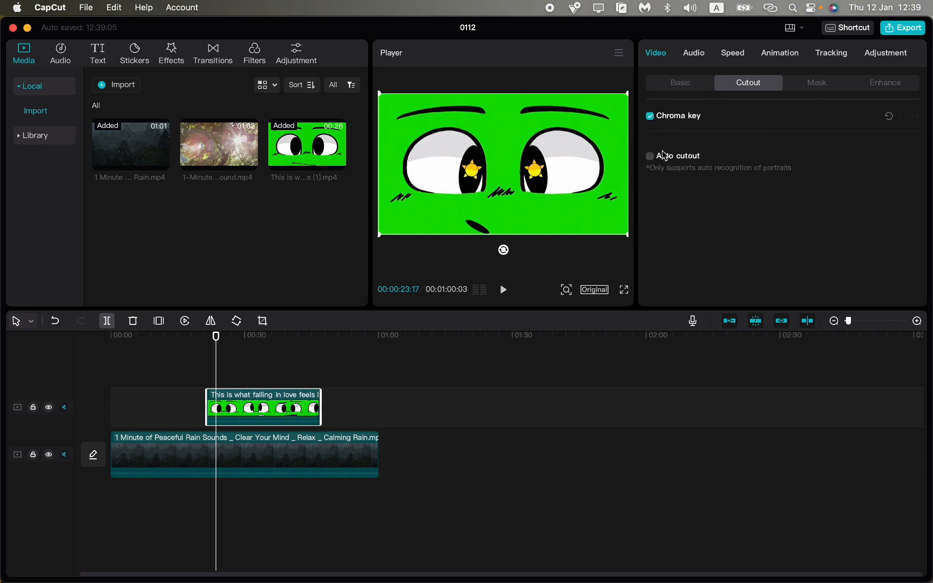
{"action": "left_click", "coordinate": [649, 115]}
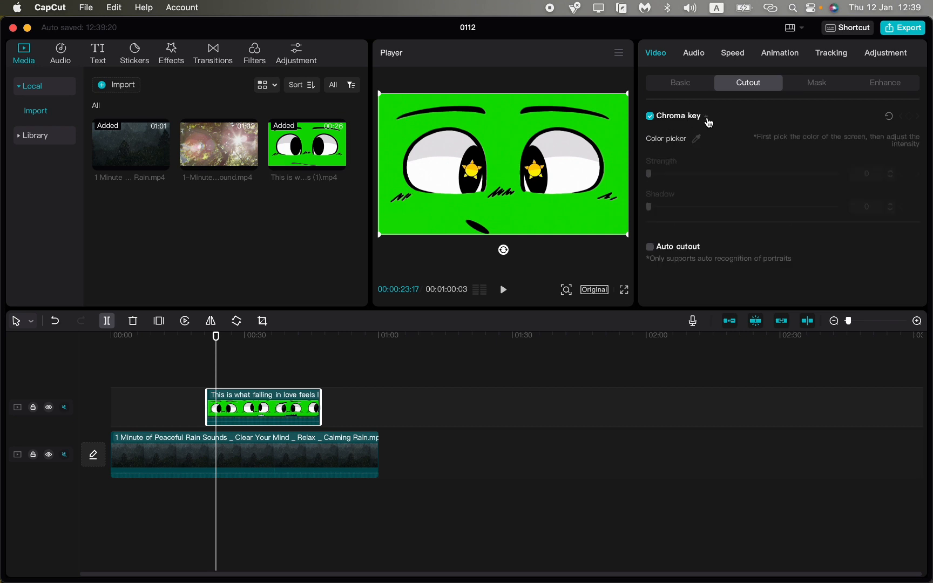
{"action": "mouse_move", "coordinate": [652, 142]}
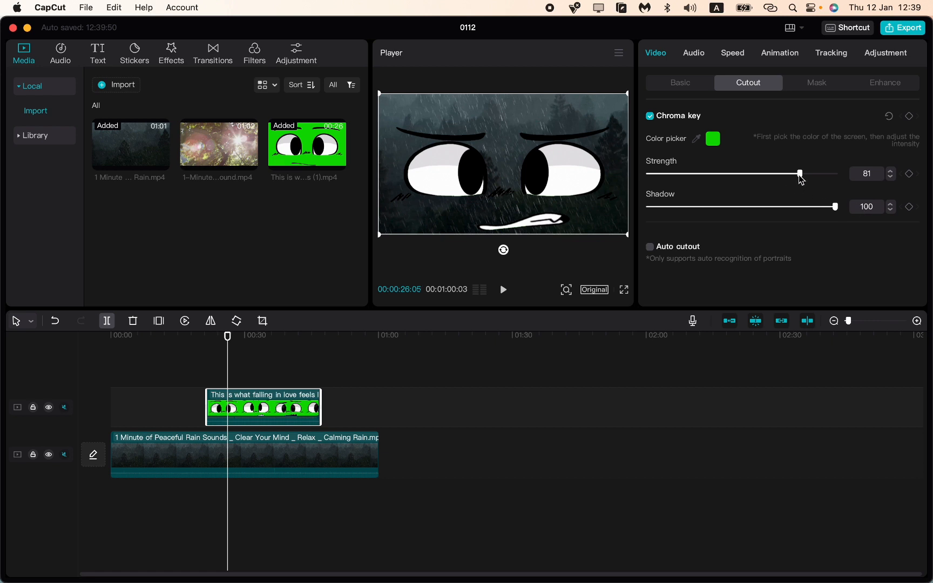
Play the keyed eyes overlay over the rainy forest, then pause.
{"action": "left_click", "coordinate": [503, 289]}
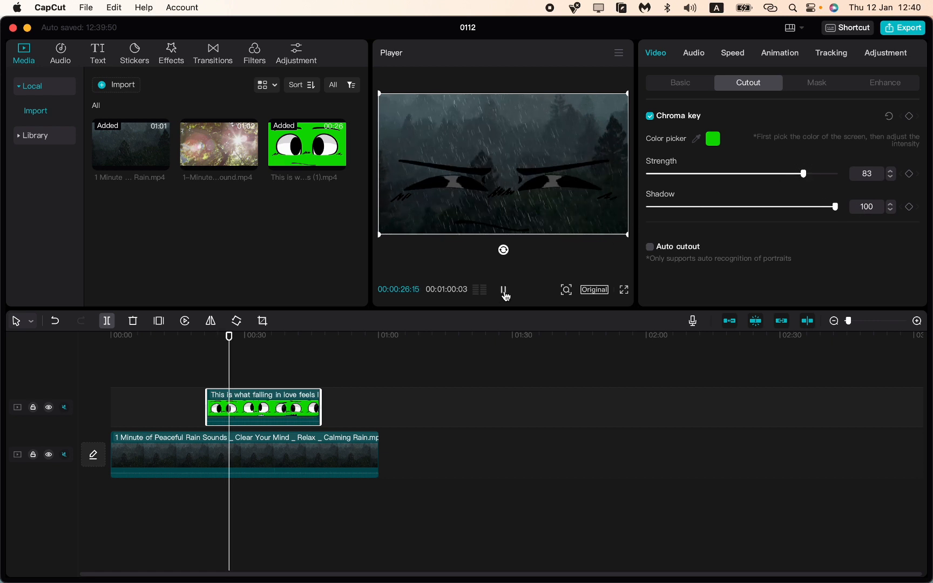
{"action": "left_click", "coordinate": [503, 289]}
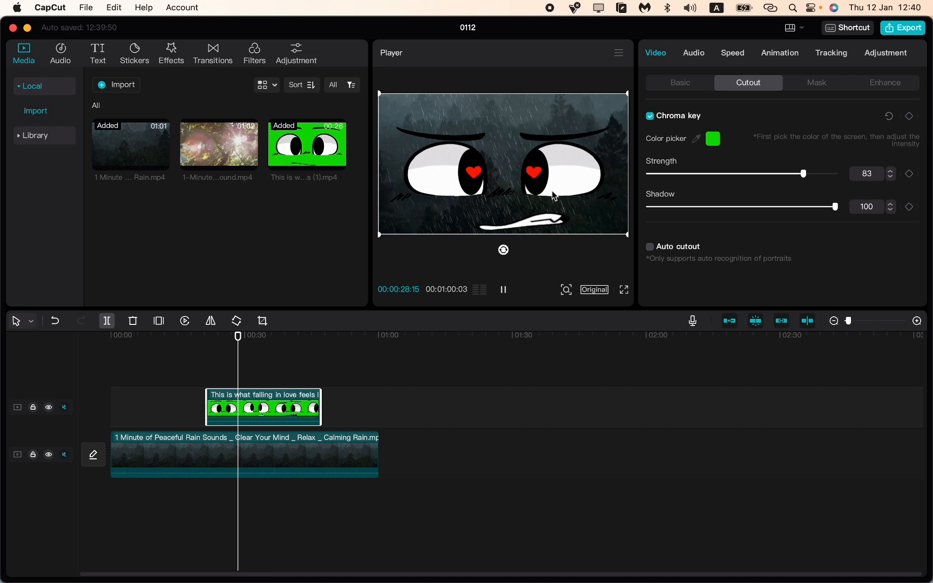